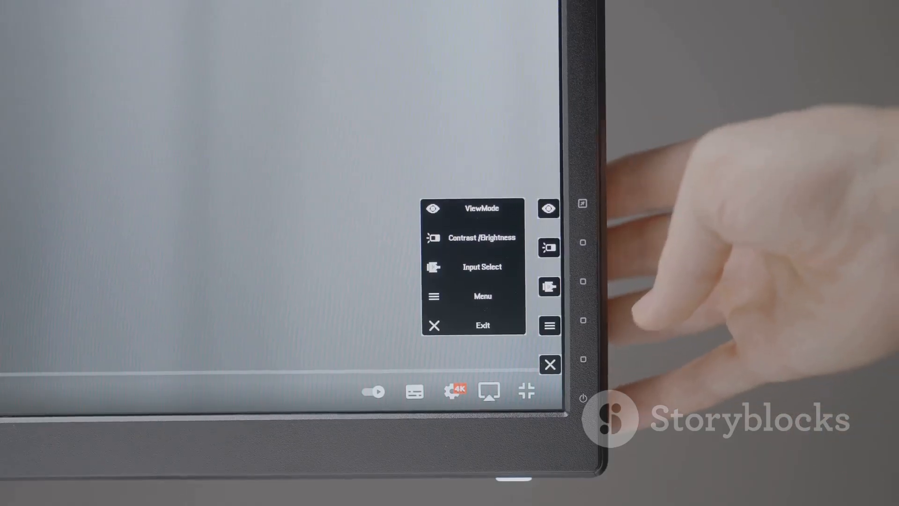
left_click(549, 364)
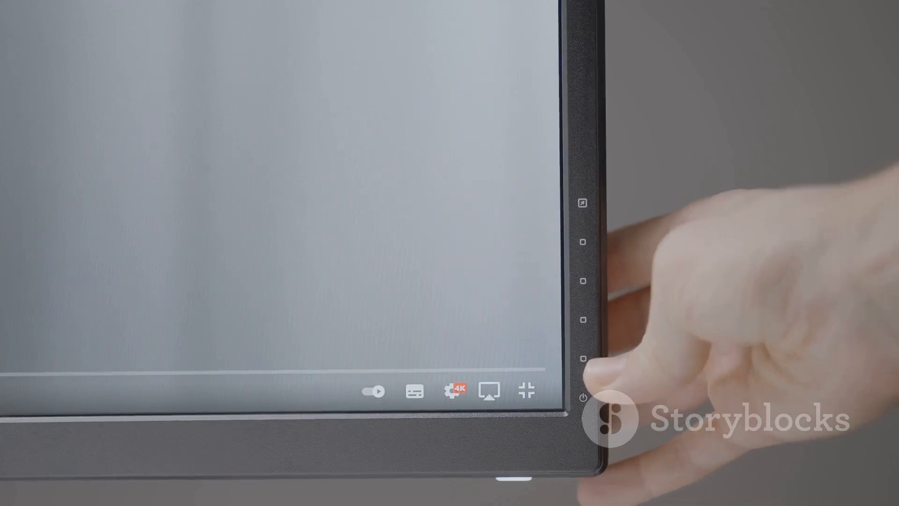